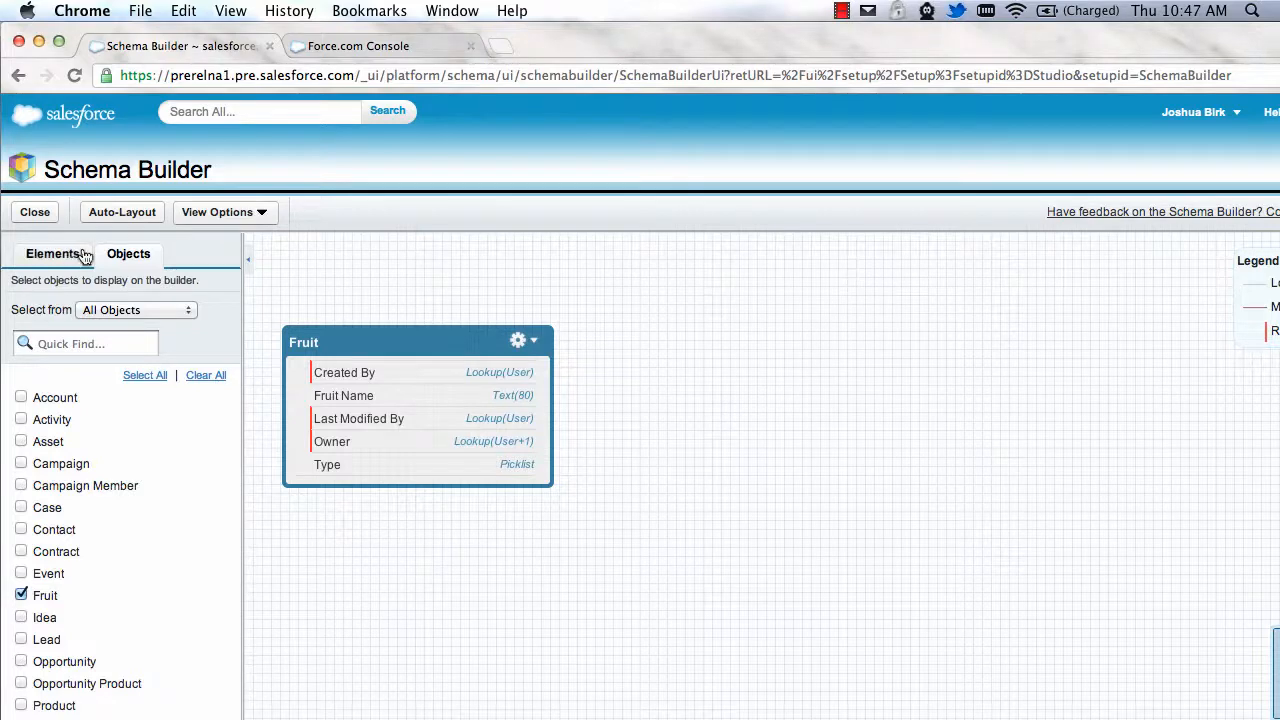
Show the Elements palette of new object and field types beside Fruit
left_click(52, 253)
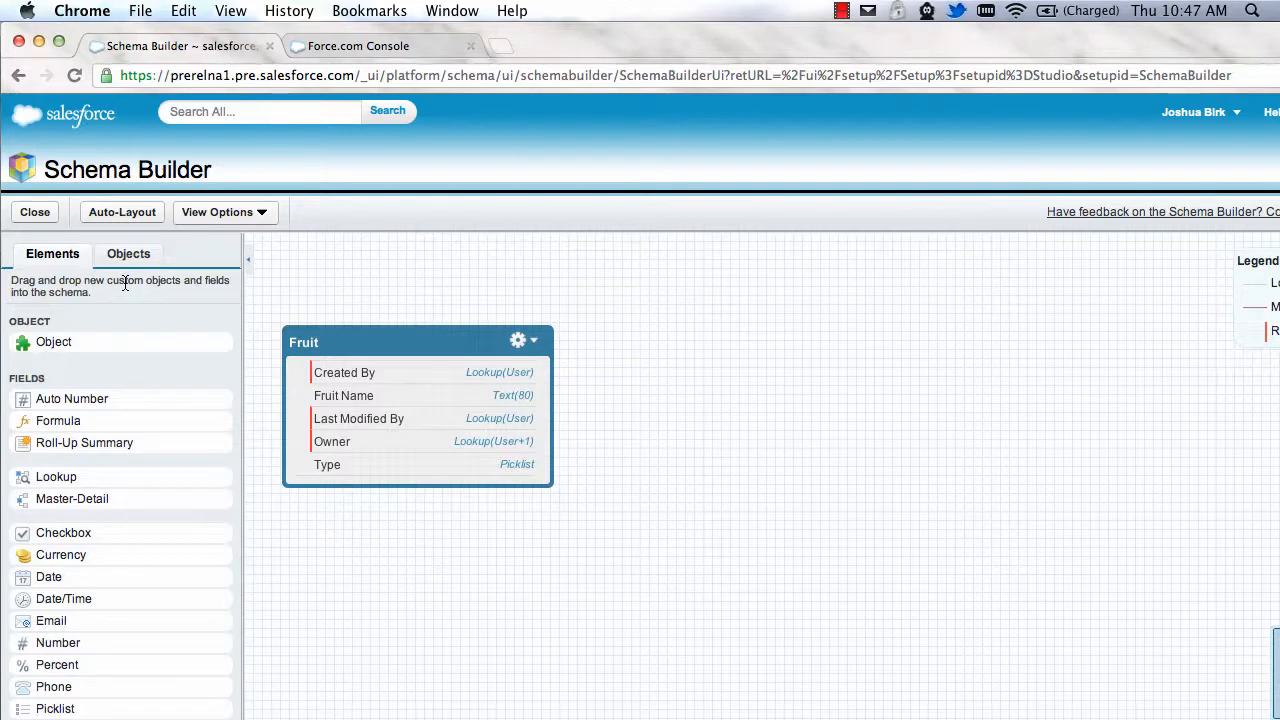
mouse_move(75, 686)
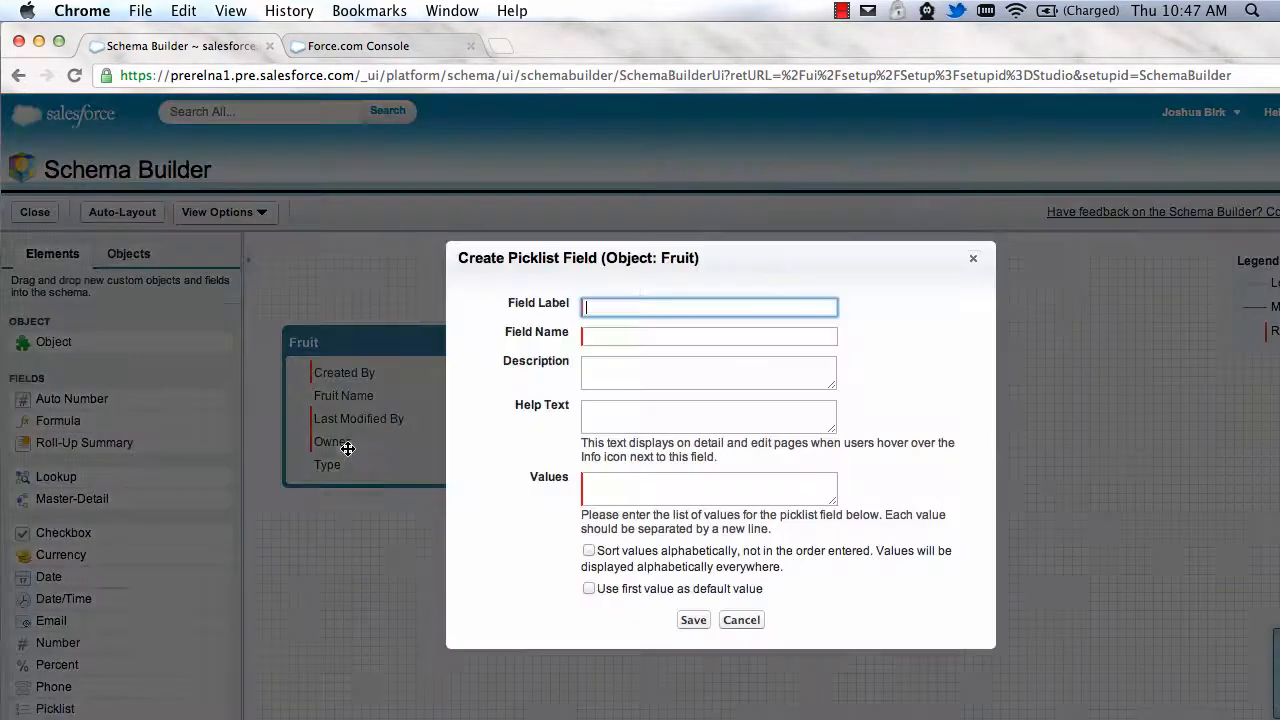
Create the Store picklist field with values Devon Avenue and State Street
type("Store")
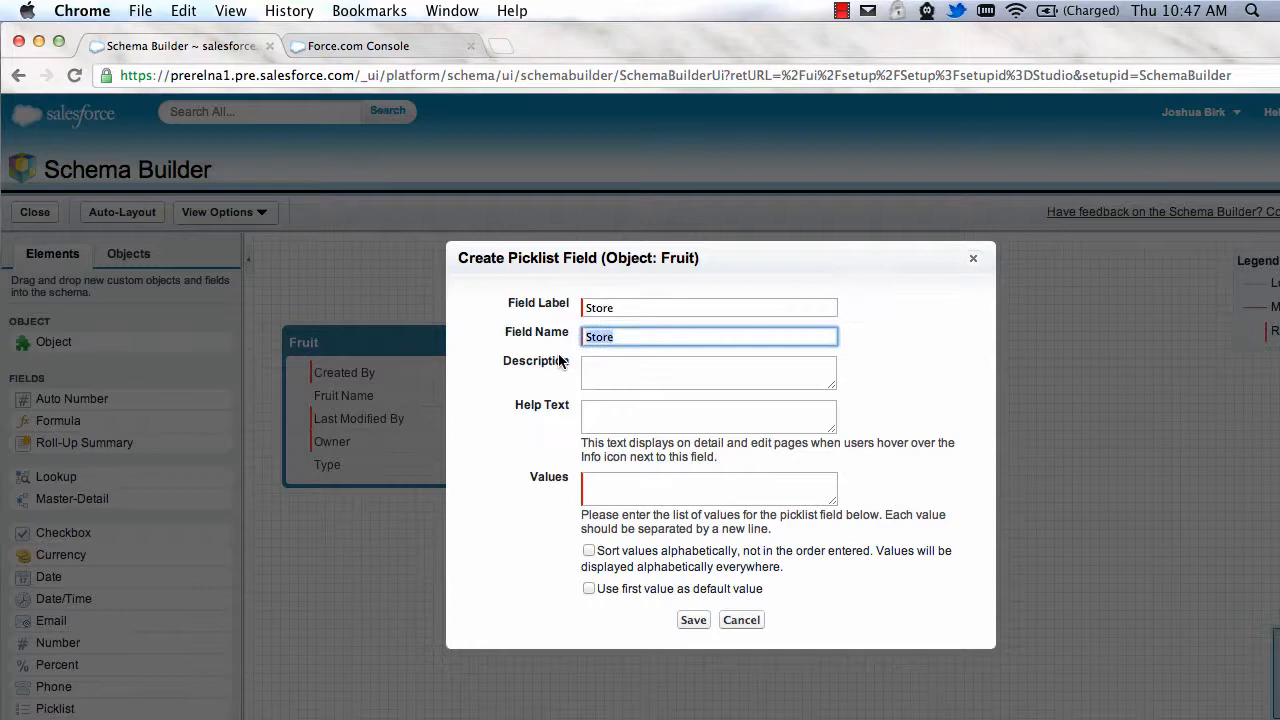
left_click(708, 489)
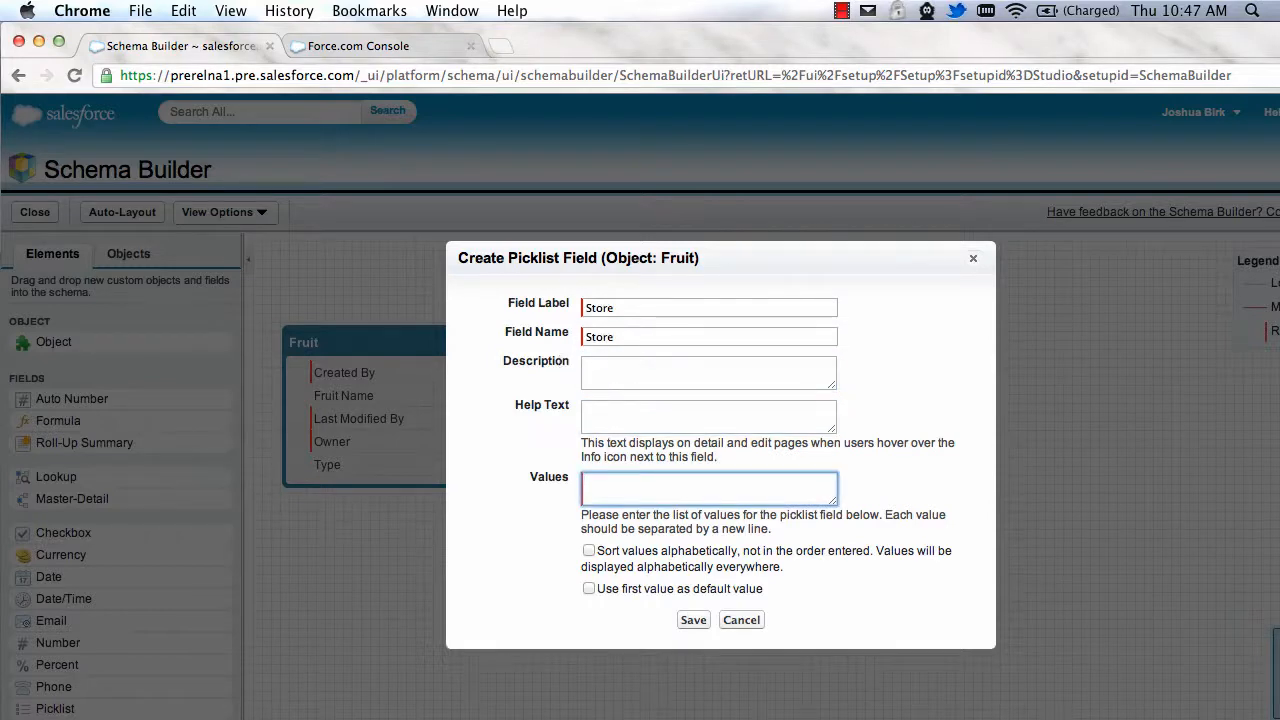
type("Devon Aven")
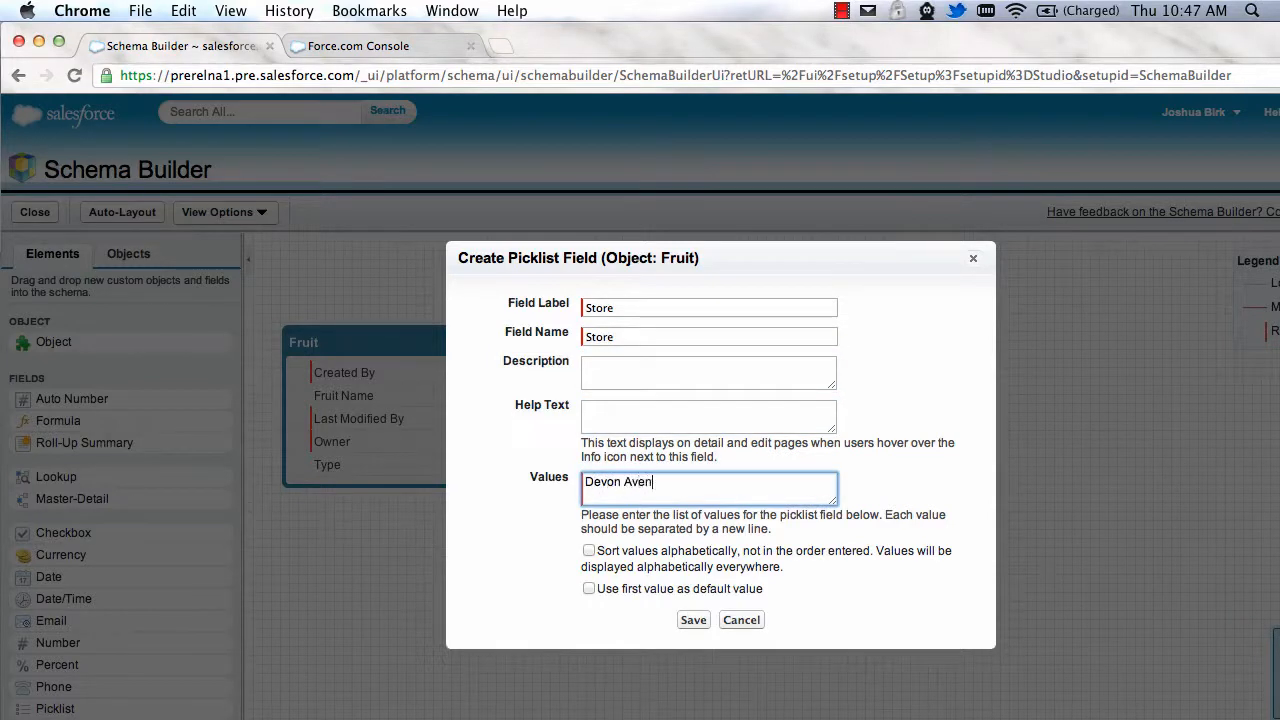
type("ue")
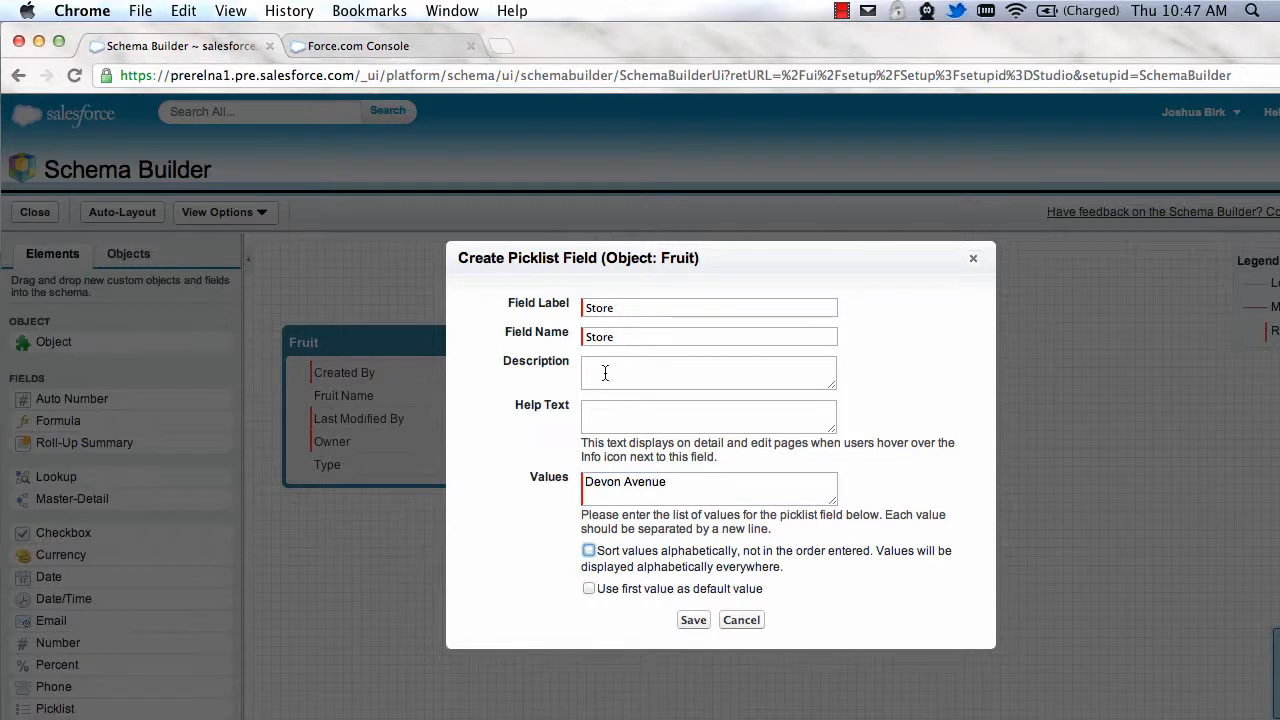
type("S")
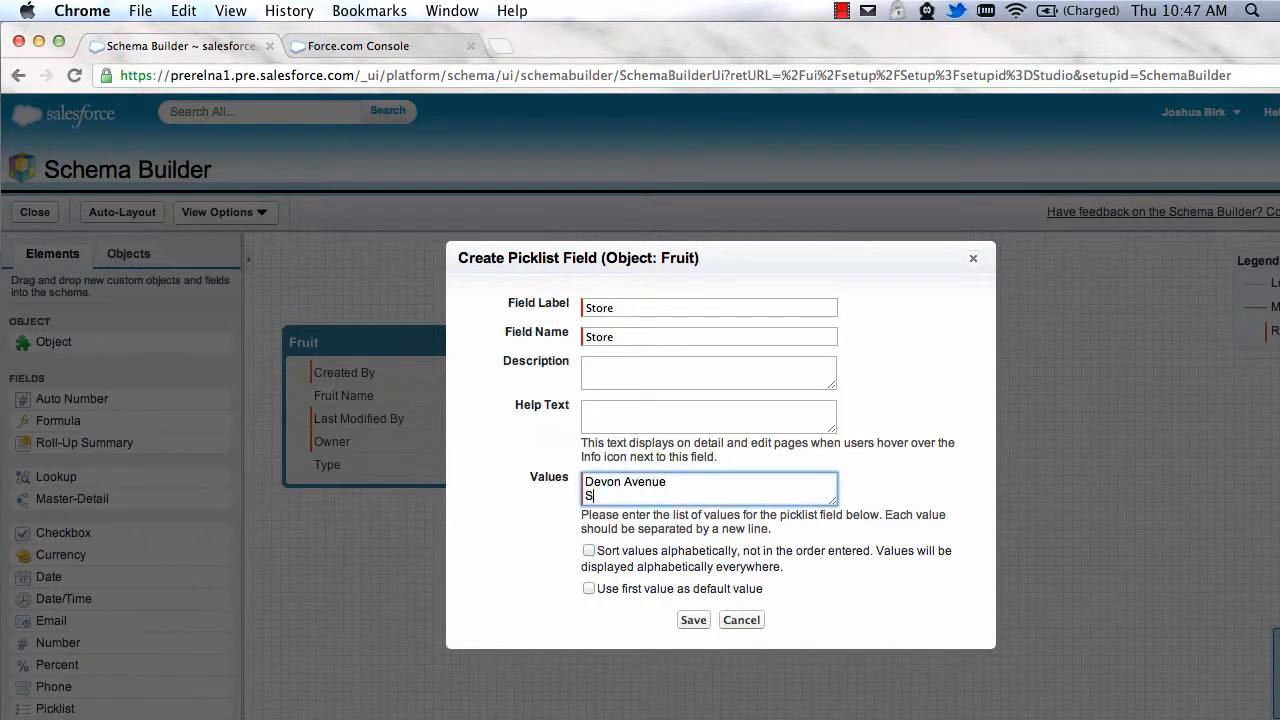
type("tate Street")
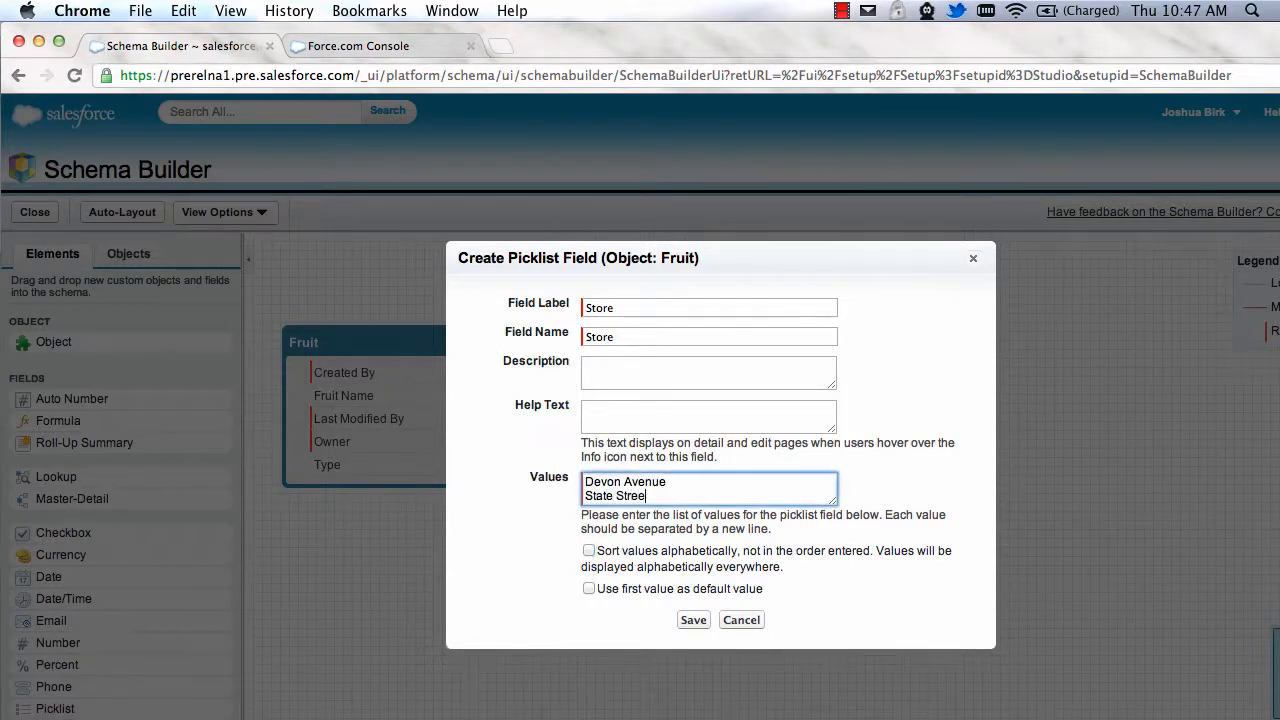
left_click(693, 619)
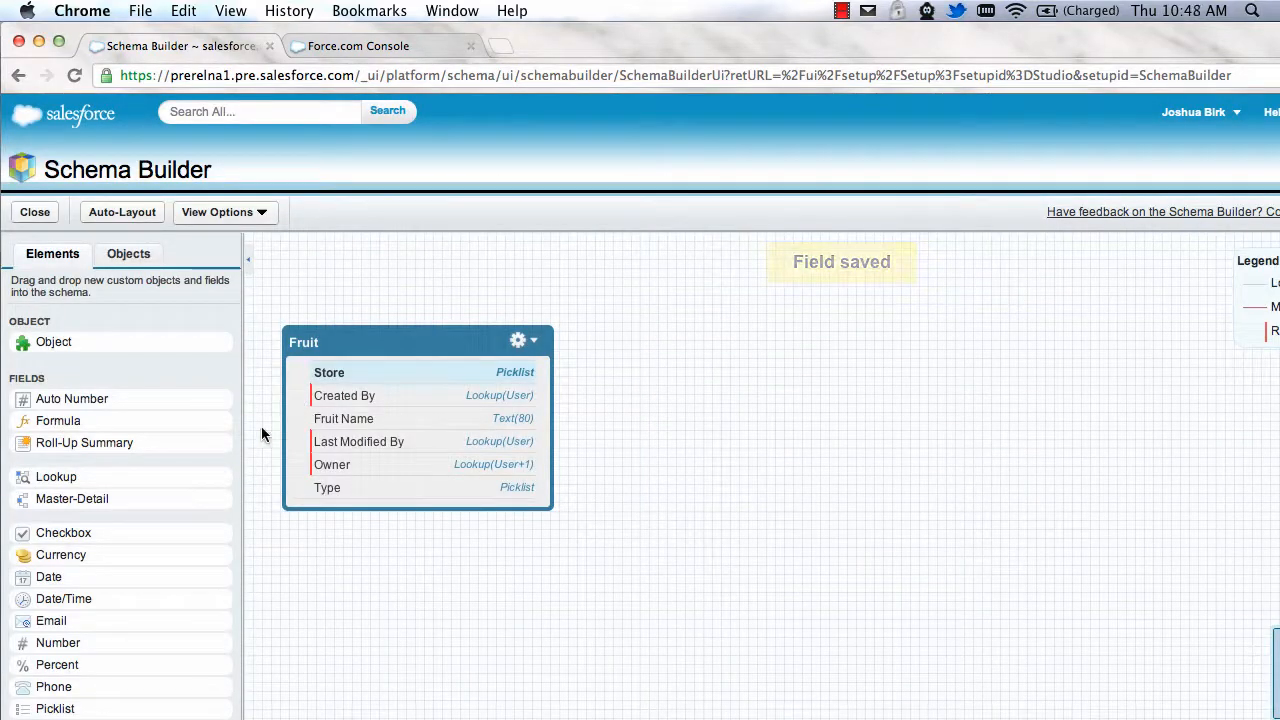
left_click(58, 420)
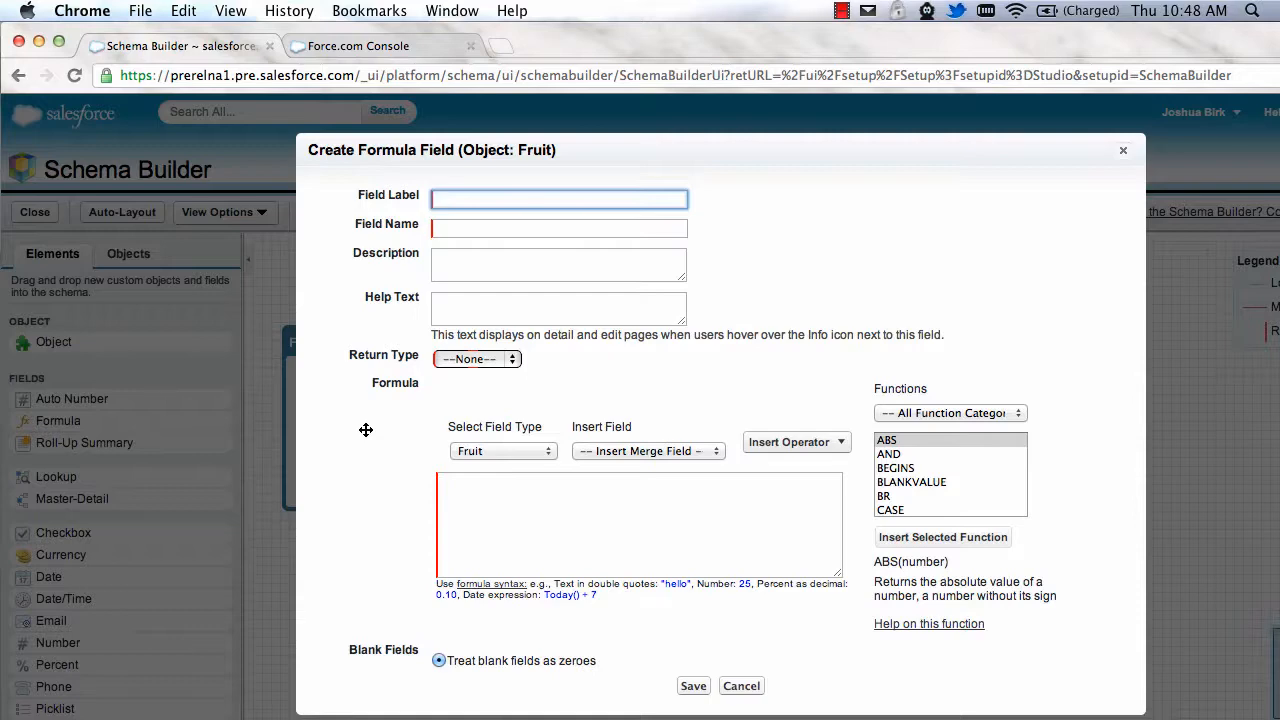
mouse_move(740, 690)
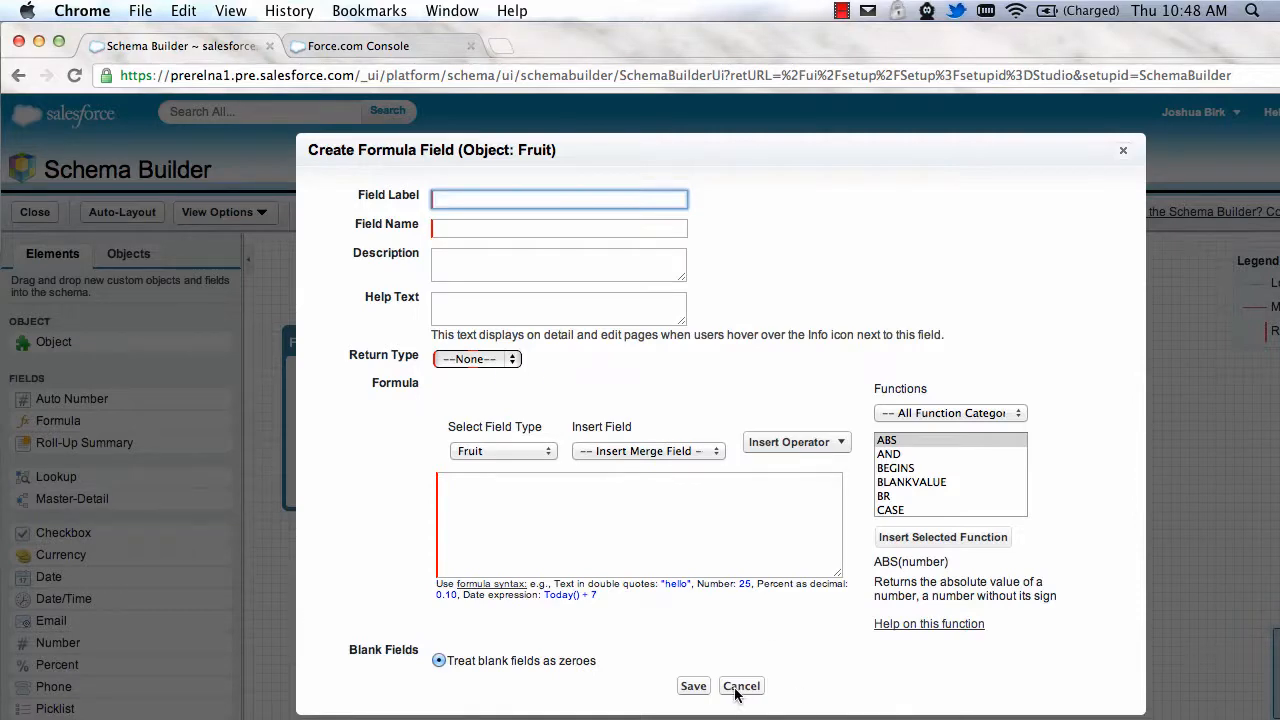
left_click(741, 686)
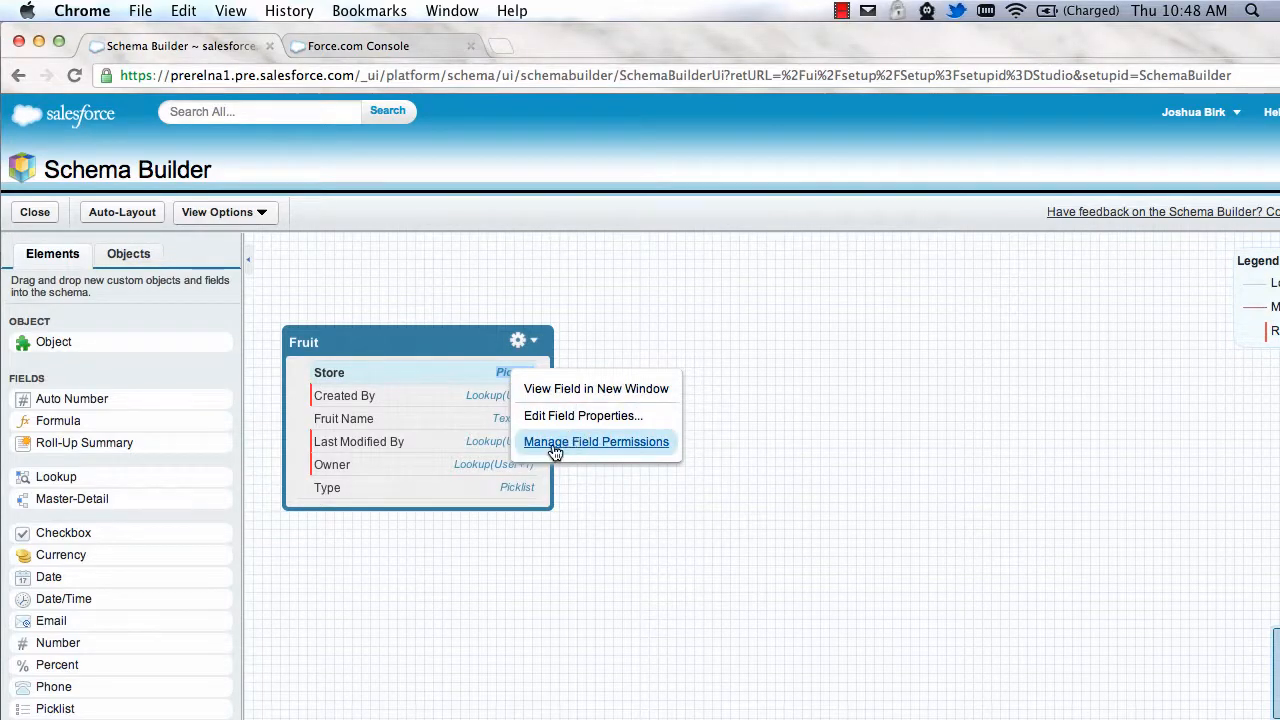
Tick Visible for all profiles in the Store field permissions and save
left_click(596, 441)
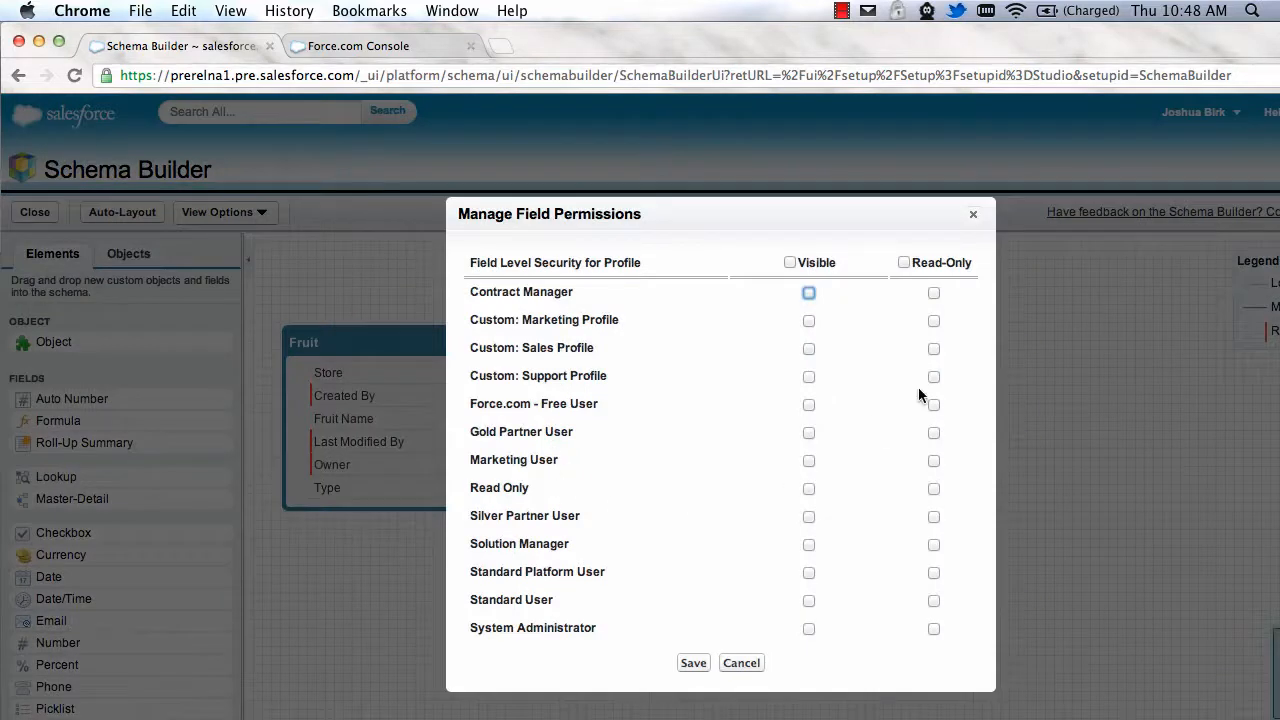
left_click(789, 262)
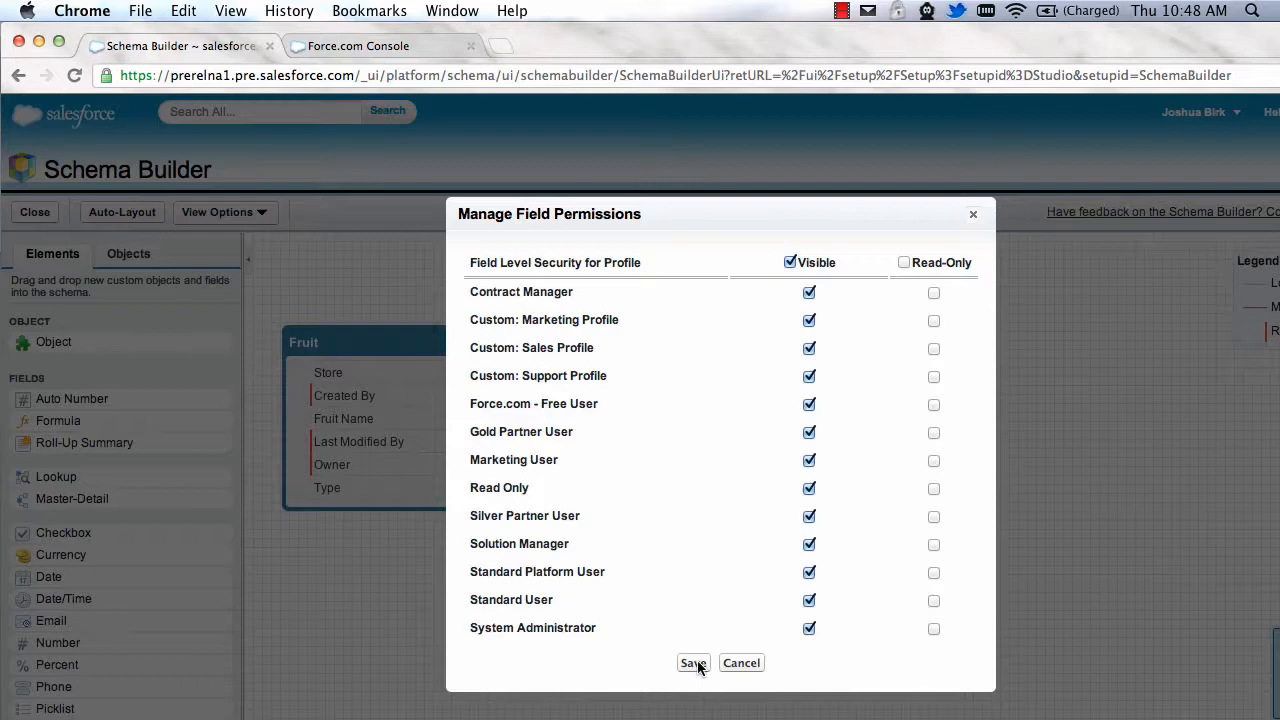
left_click(692, 663)
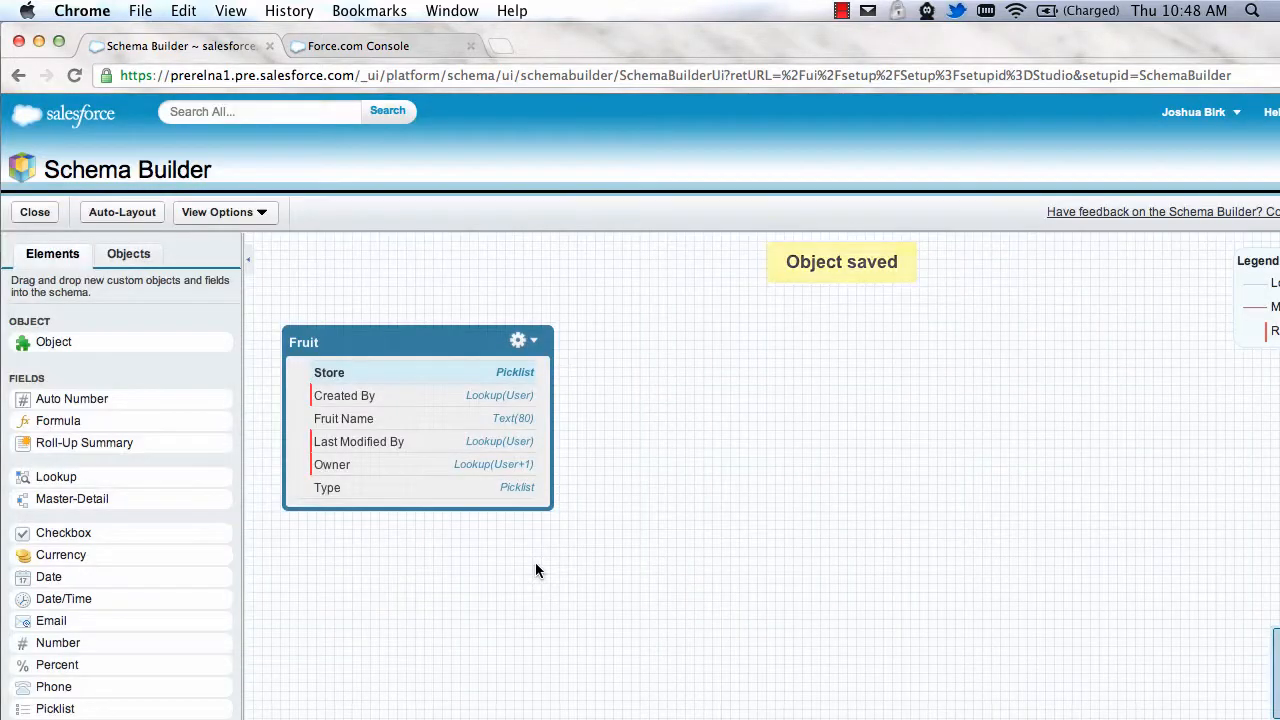